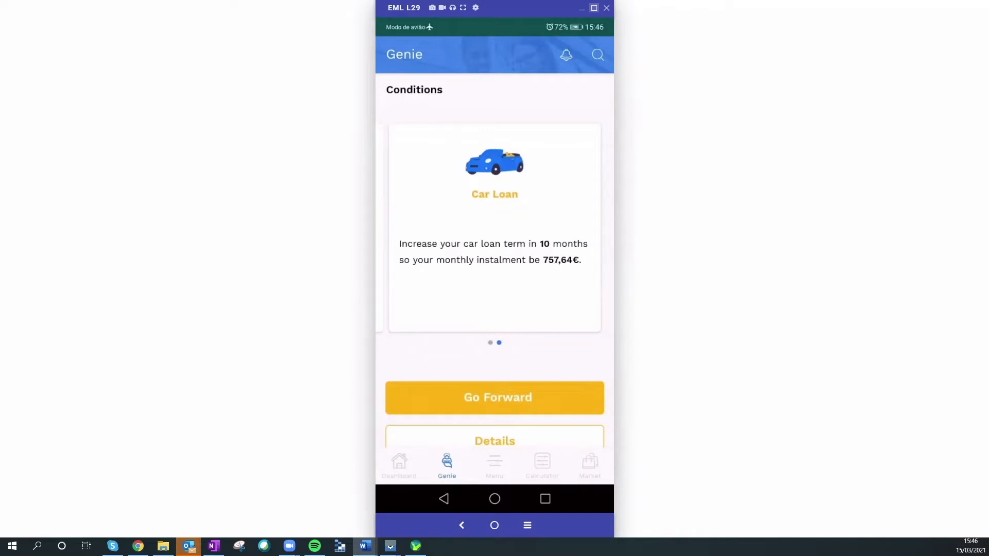
scroll(up, 3)
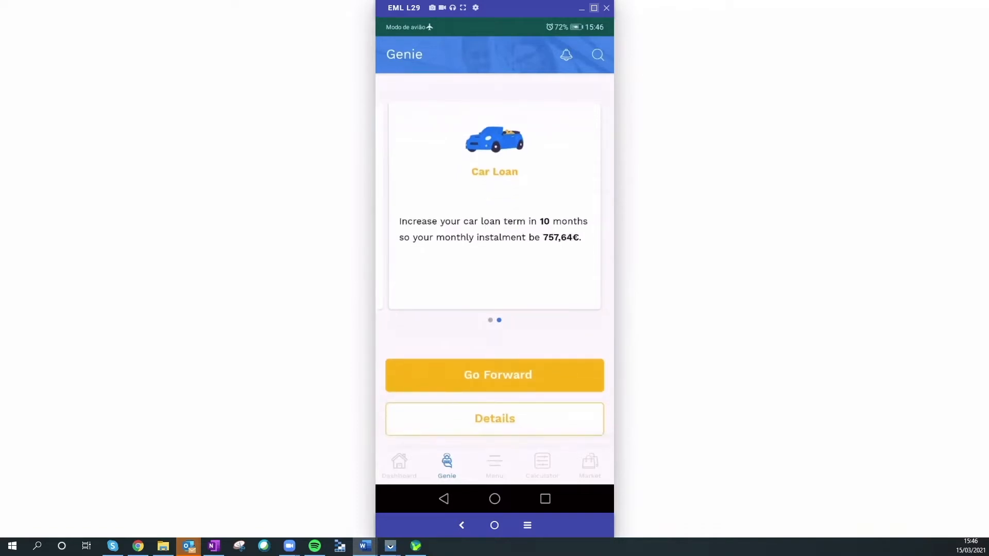